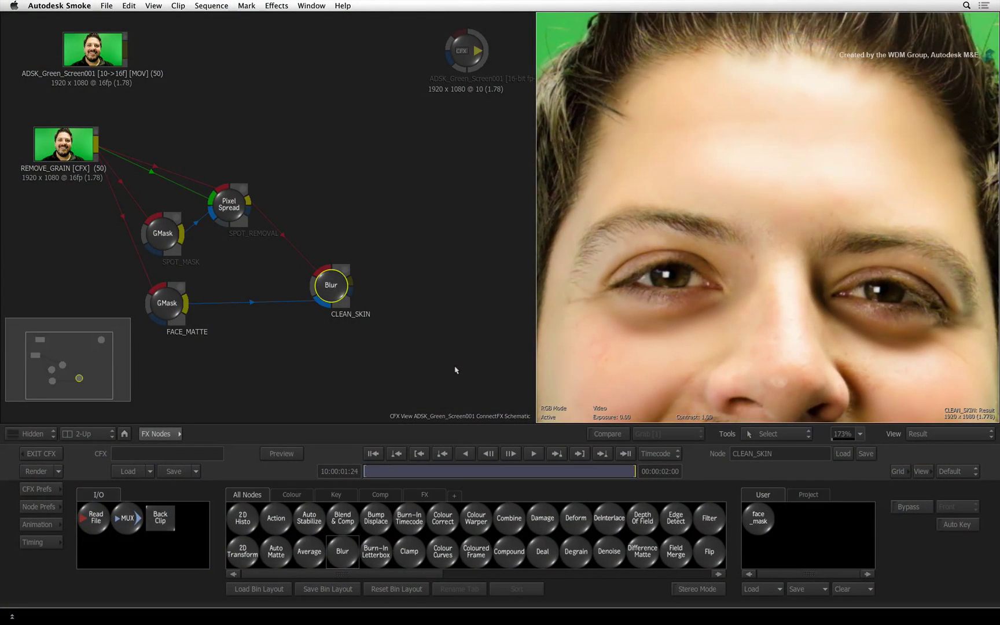
mouse_move(454, 375)
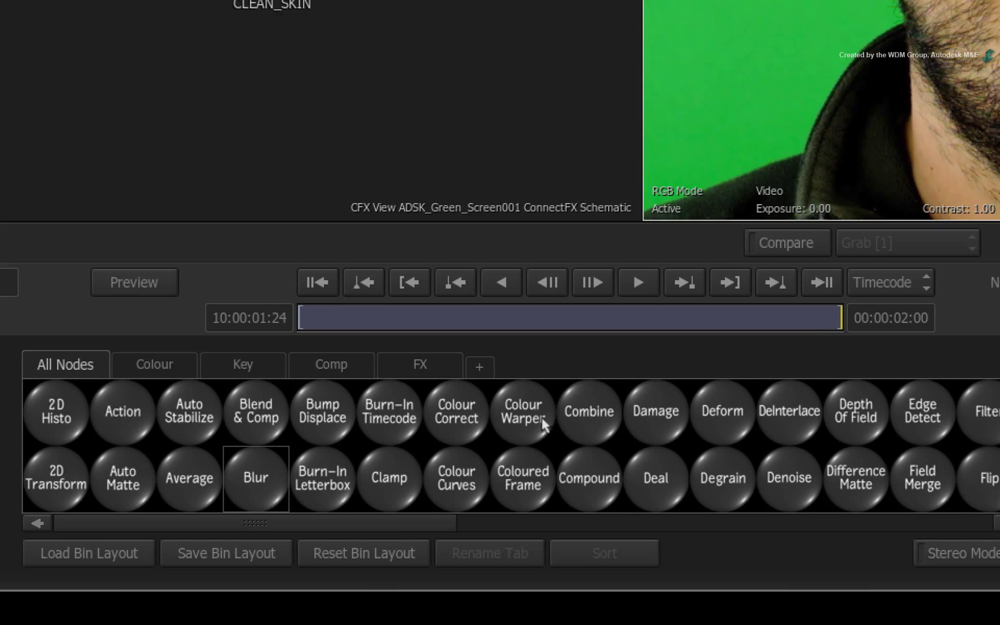
mouse_move(556, 450)
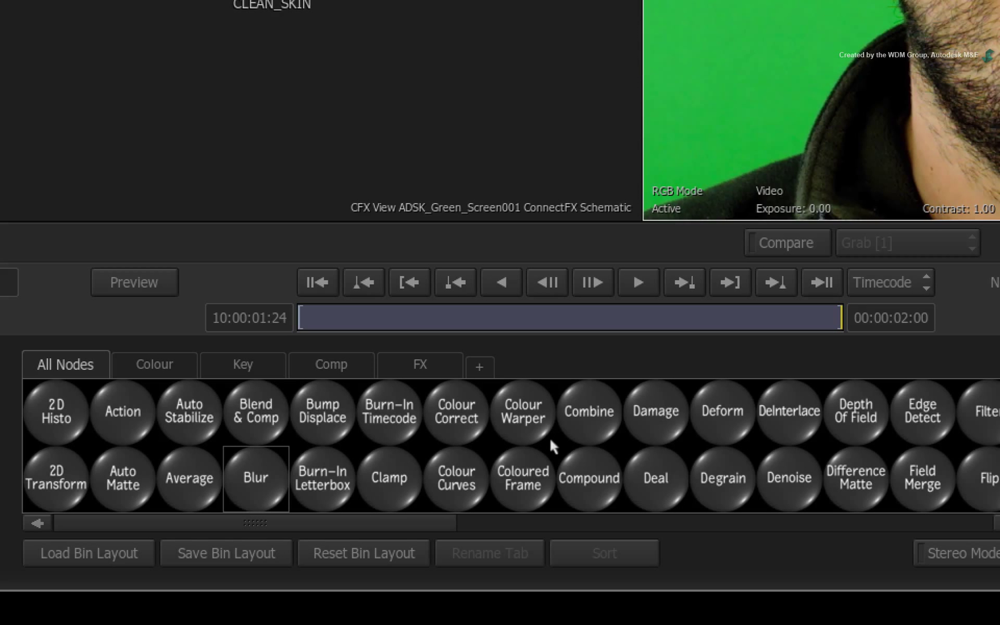
Step: Place a Separate node after the SPOT_REMOVAL pixel spread and view its channel output
scroll("right", 3)
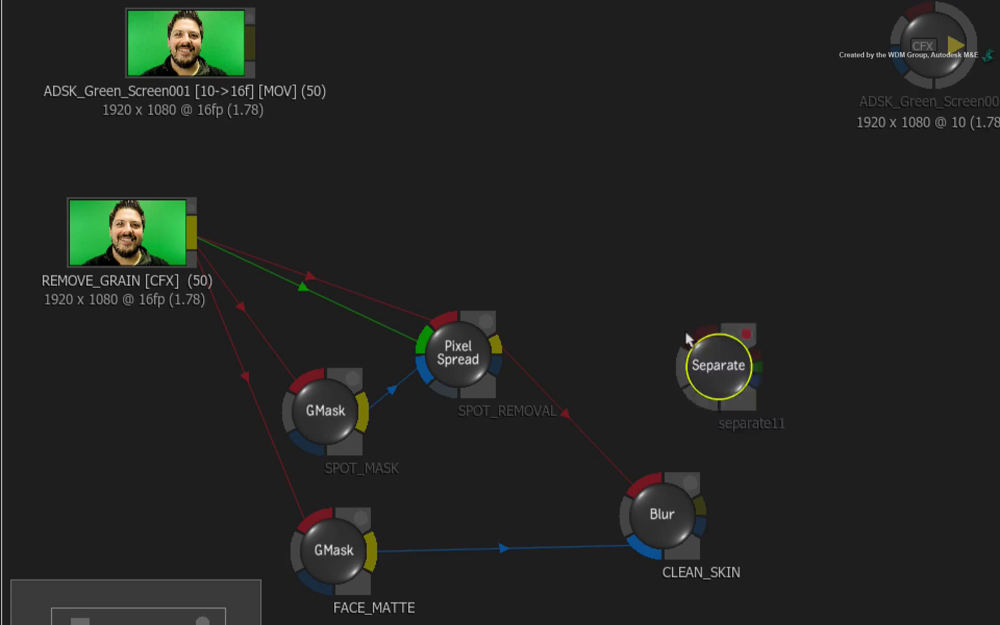
left_click_drag(719, 365, 574, 239)
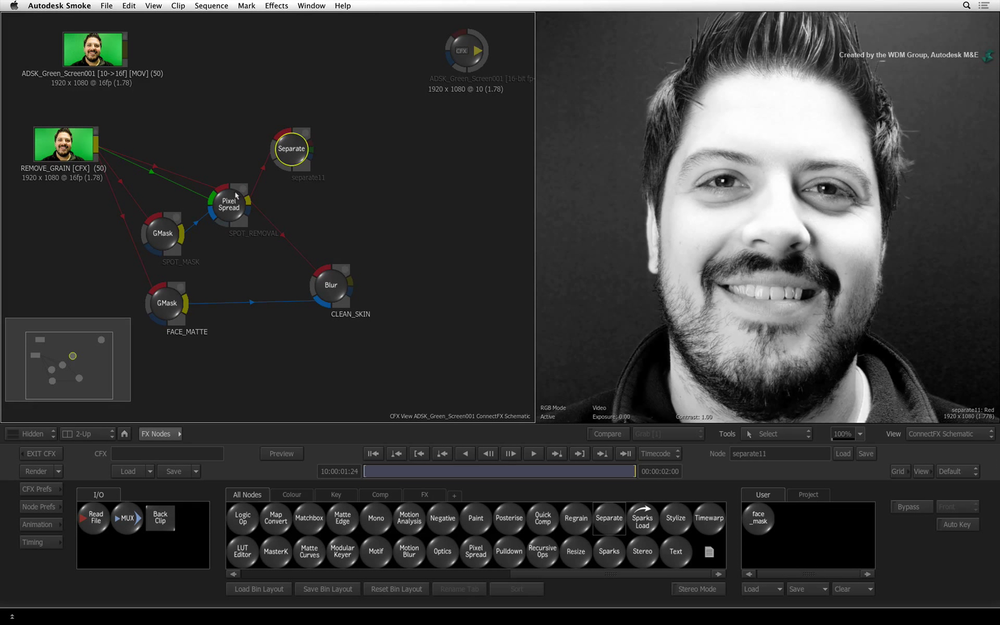
left_click(228, 203)
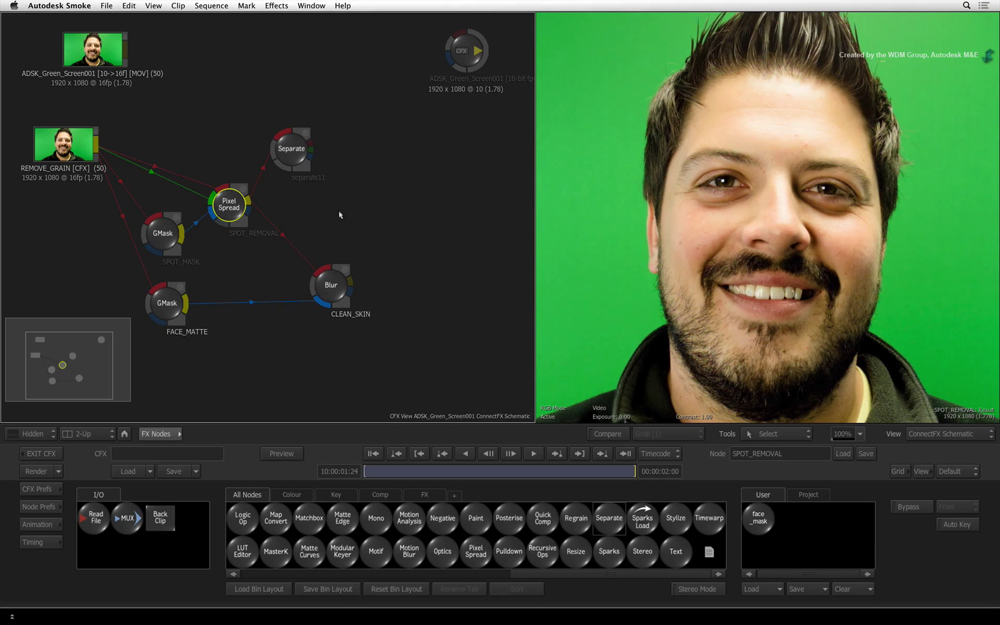
left_click(292, 150)
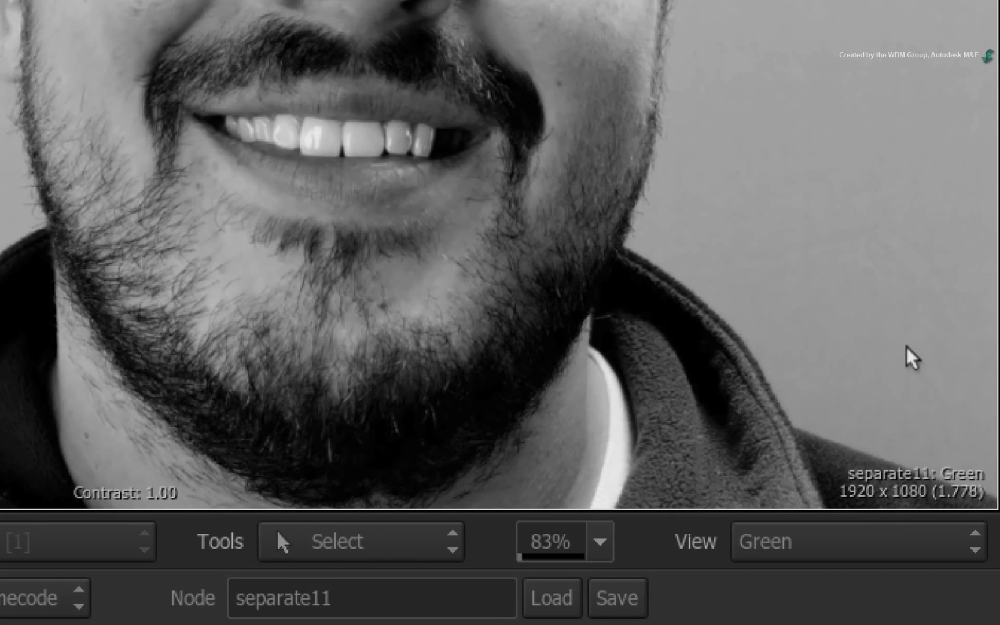
Step: Show the Separate node's blue channel of the face in the viewer
left_click(857, 542)
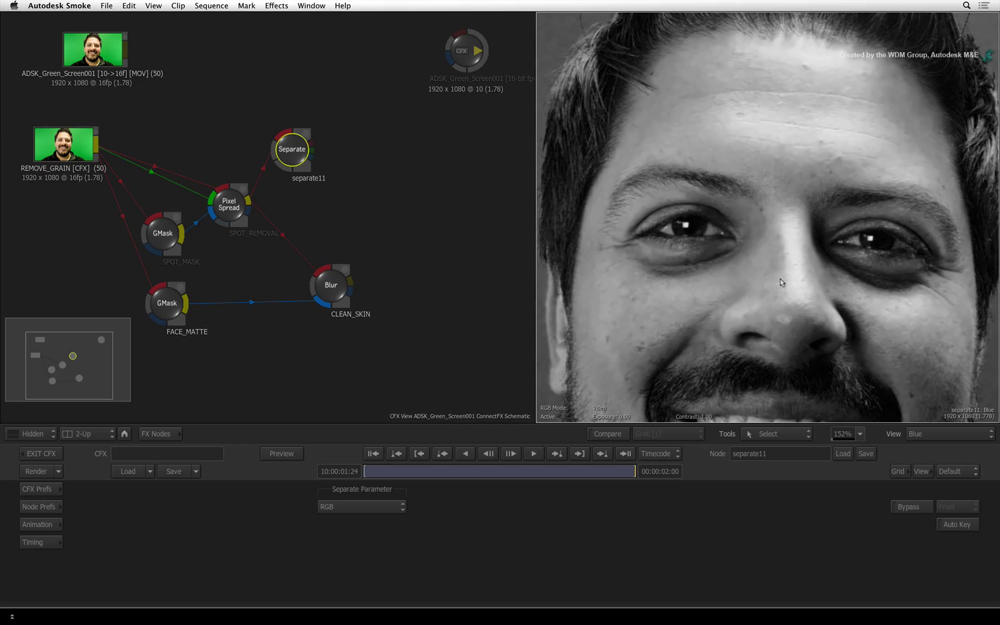
mouse_move(360, 164)
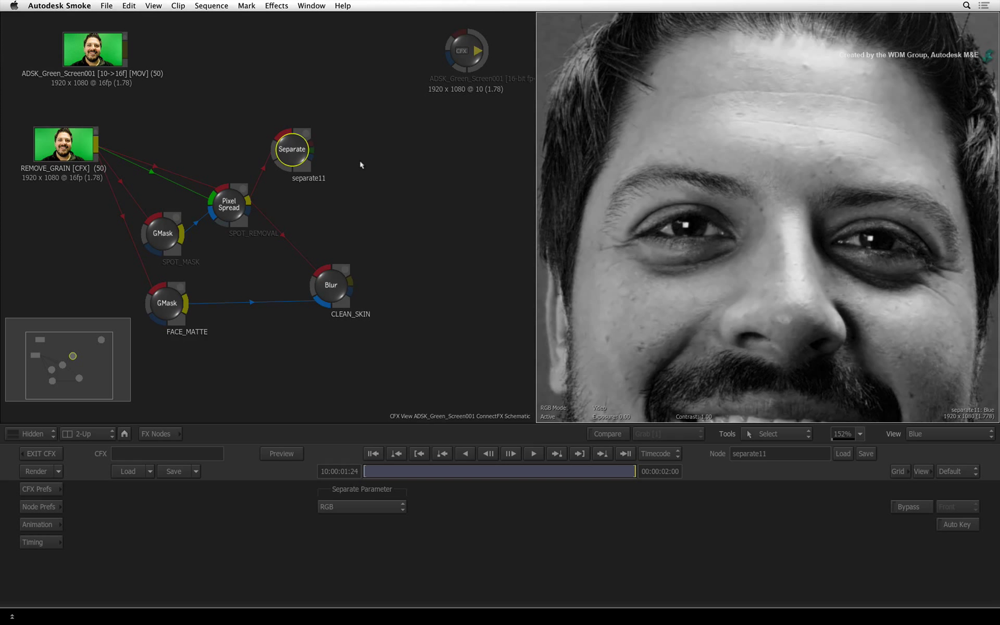
mouse_move(355, 155)
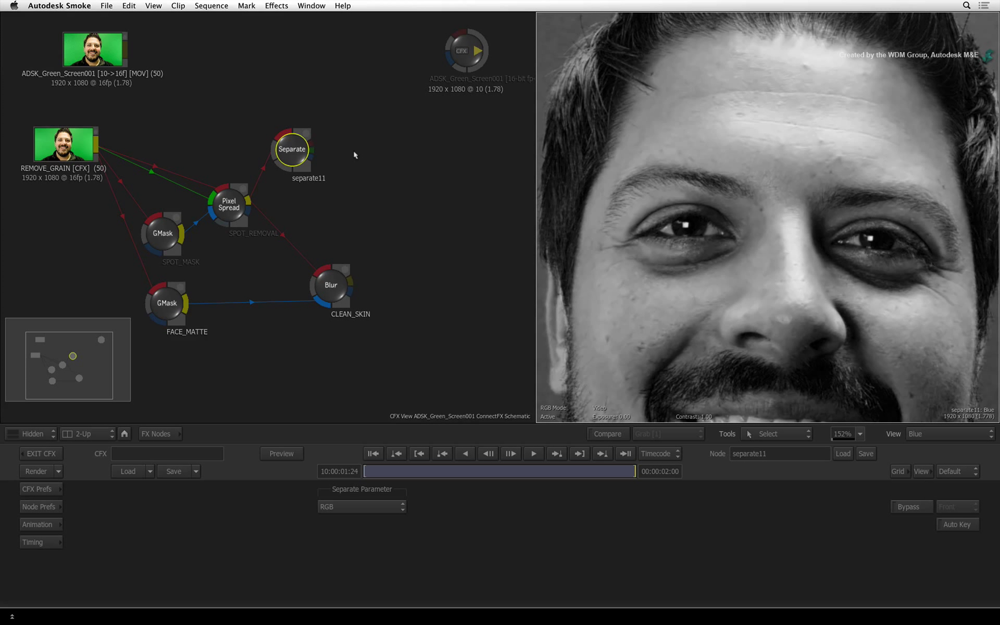
mouse_move(190, 399)
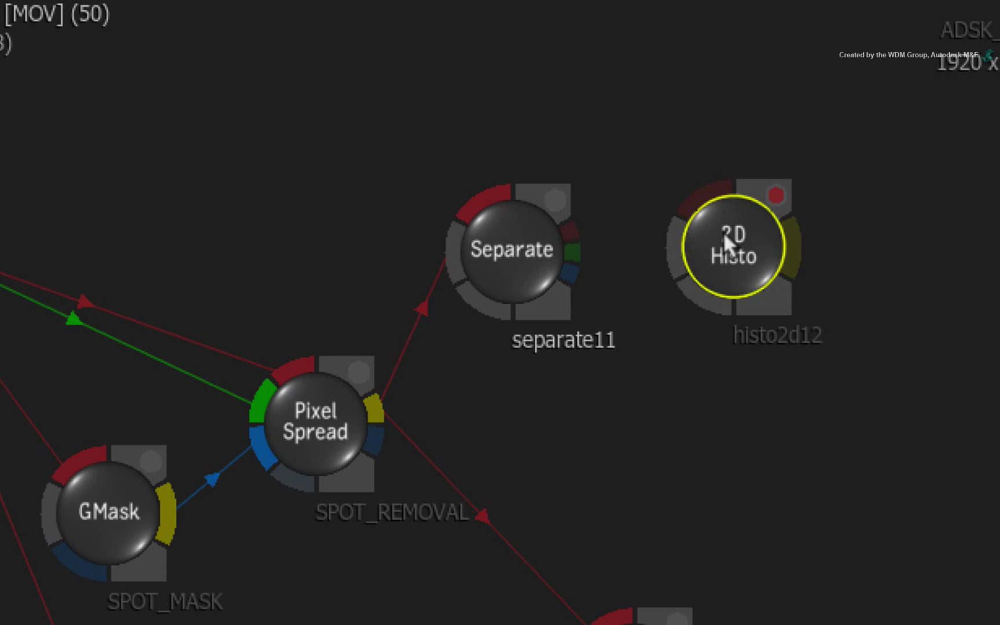
mouse_move(574, 290)
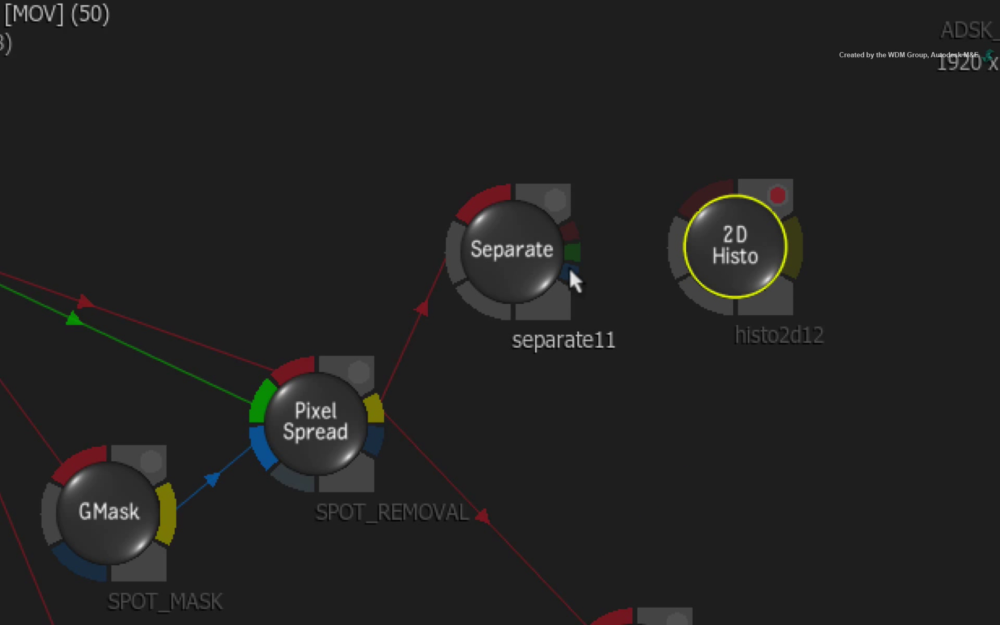
Step: Connect the Separate node's blue output into the new 2D Histo node
left_click_drag(571, 261, 616, 291)
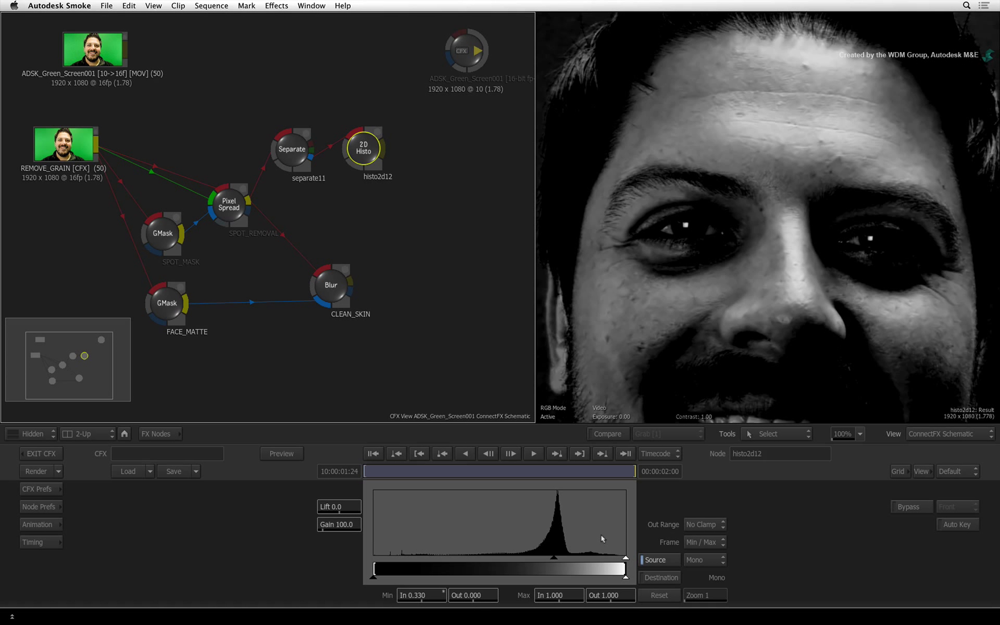
mouse_move(791, 239)
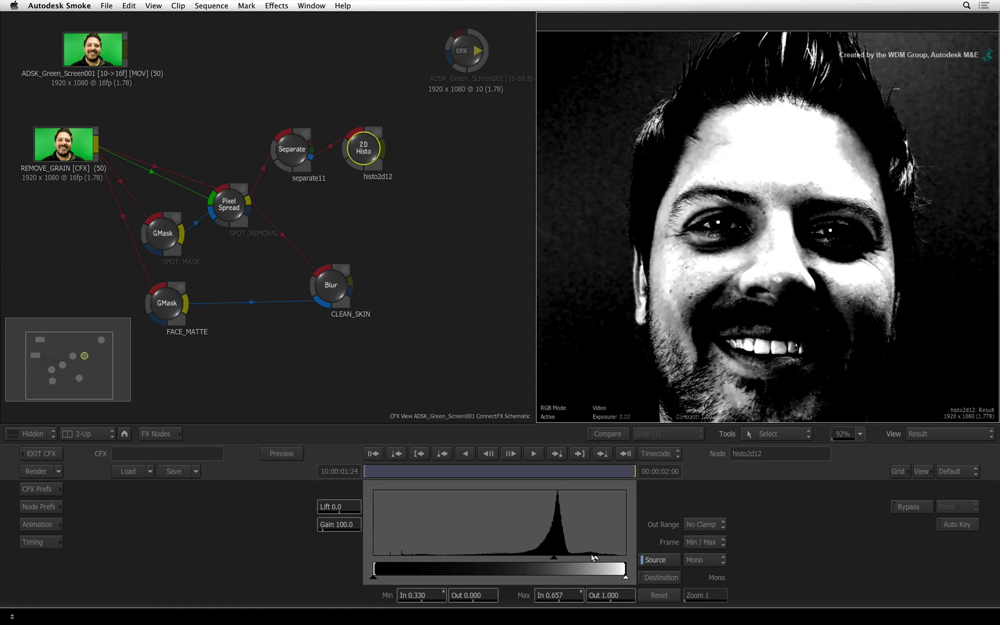
Step: Pull the 2D Histo Max In level down to 0.688 for a high-contrast face matte
left_click_drag(608, 558, 599, 539)
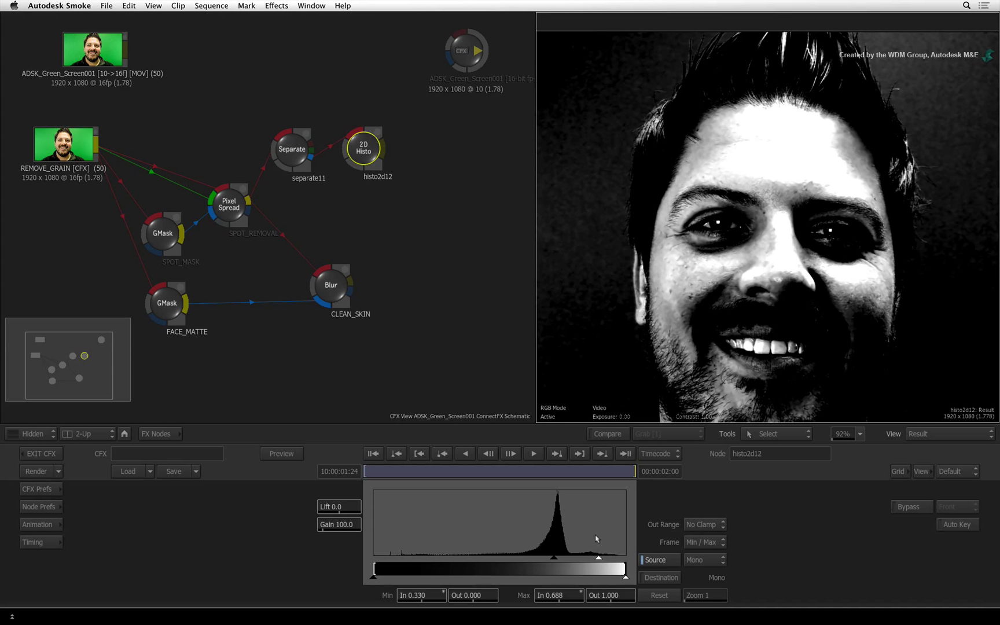
mouse_move(622, 503)
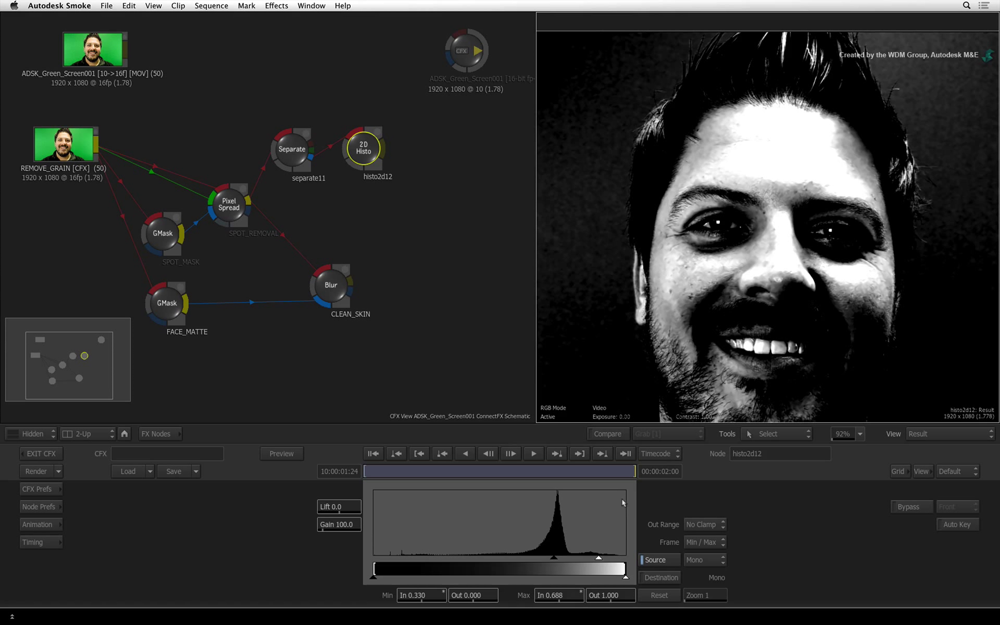
mouse_move(720, 379)
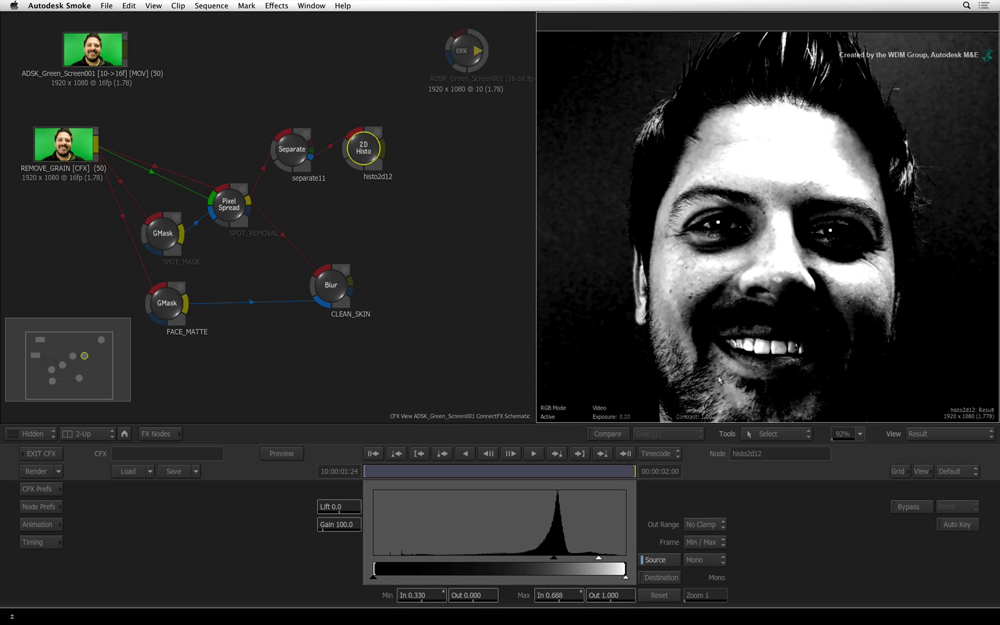
mouse_move(834, 303)
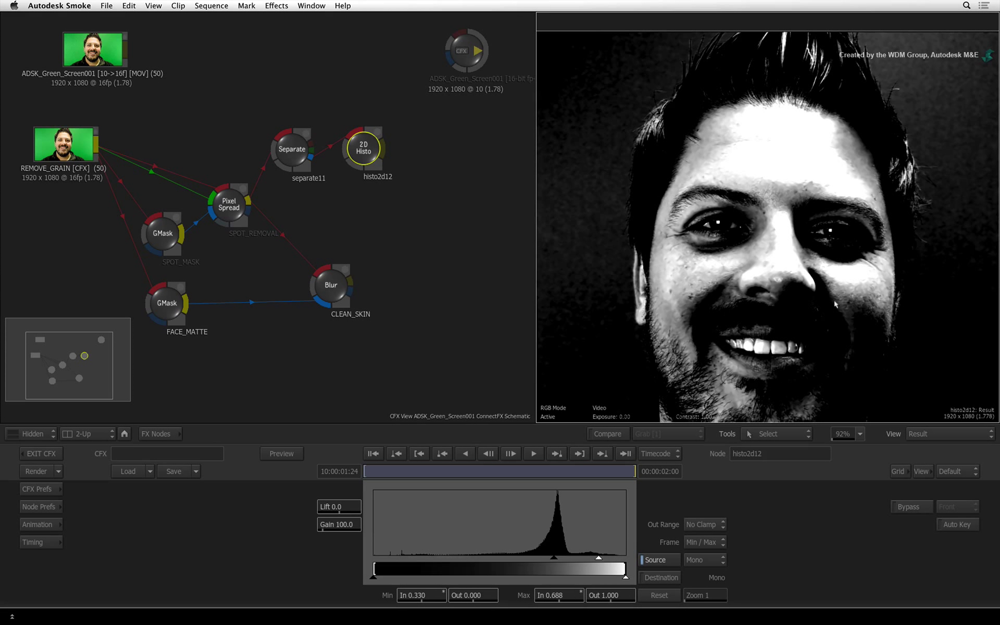
mouse_move(723, 149)
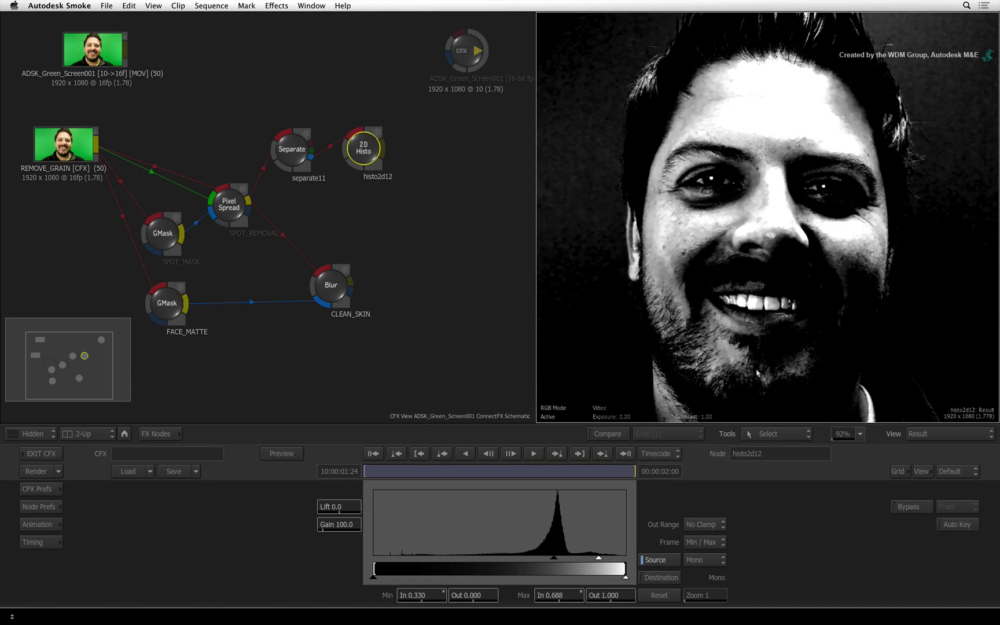
Step: Add a Blend & Comp node after 2D Histo and feed the CLEAN_SKIN blur into it
left_click(160, 434)
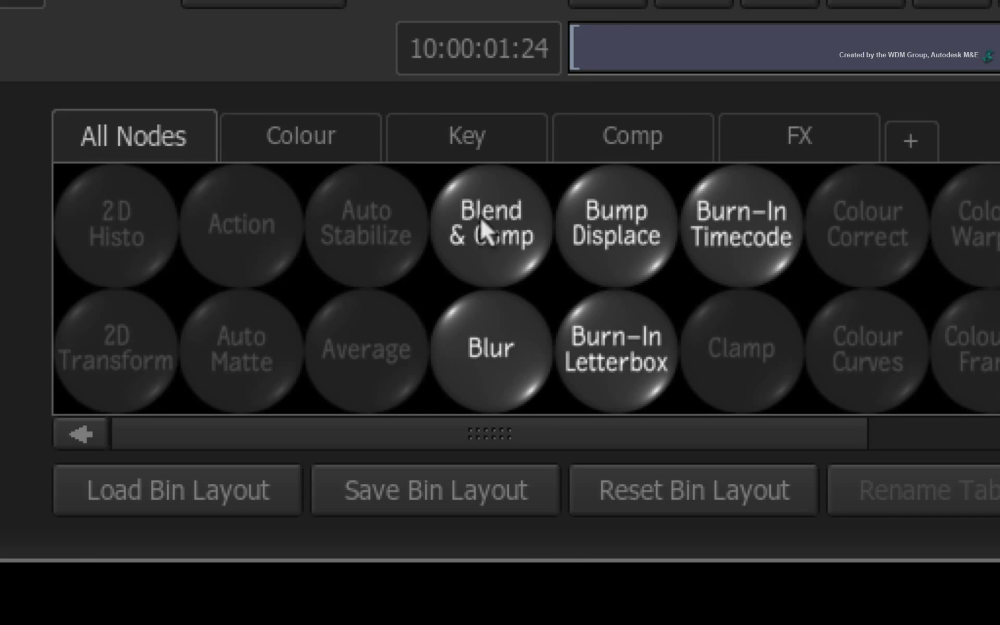
left_click(494, 229)
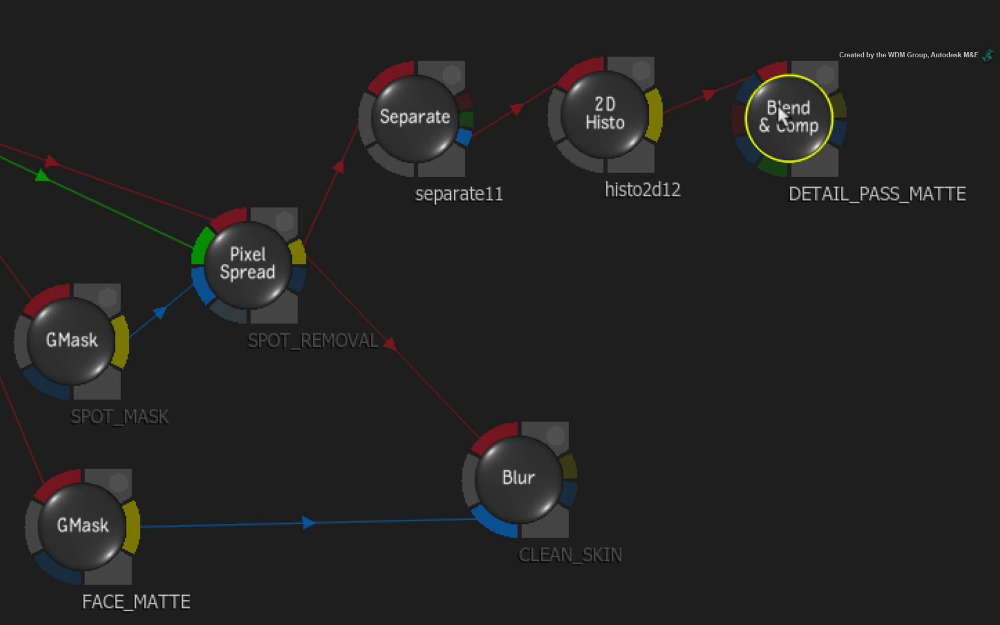
left_click_drag(567, 494, 634, 469)
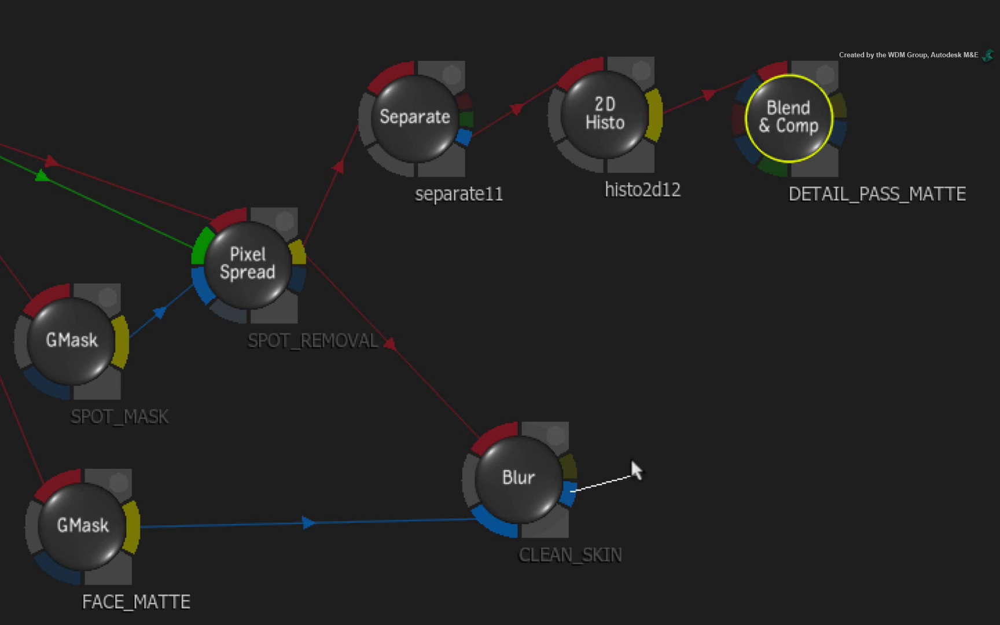
left_click_drag(570, 494, 705, 204)
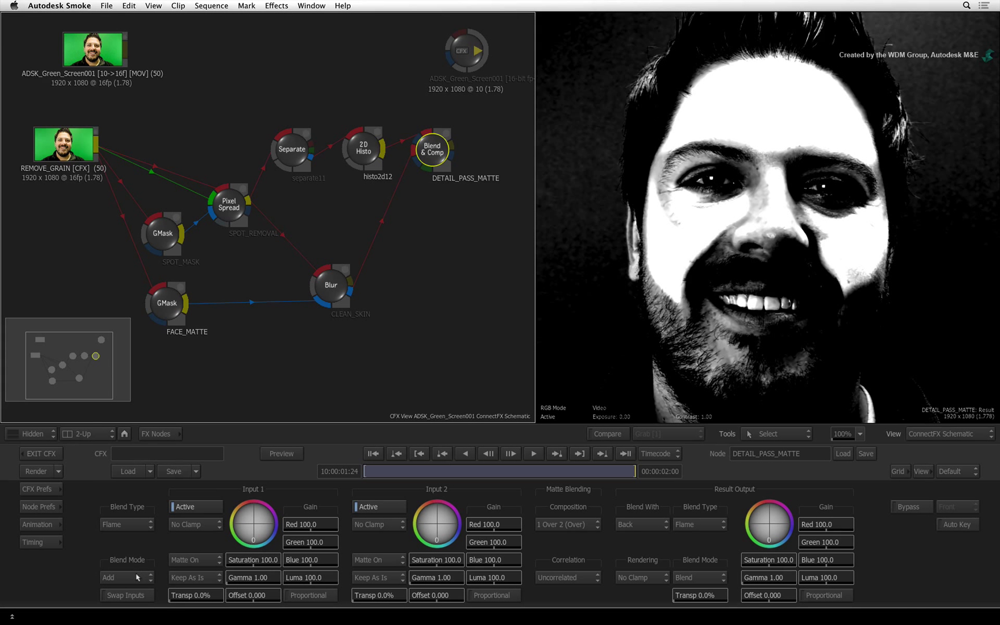
Step: Set DETAIL_PASS_MATTE's Input 1 blend mode from Add to Multiply
left_click(125, 578)
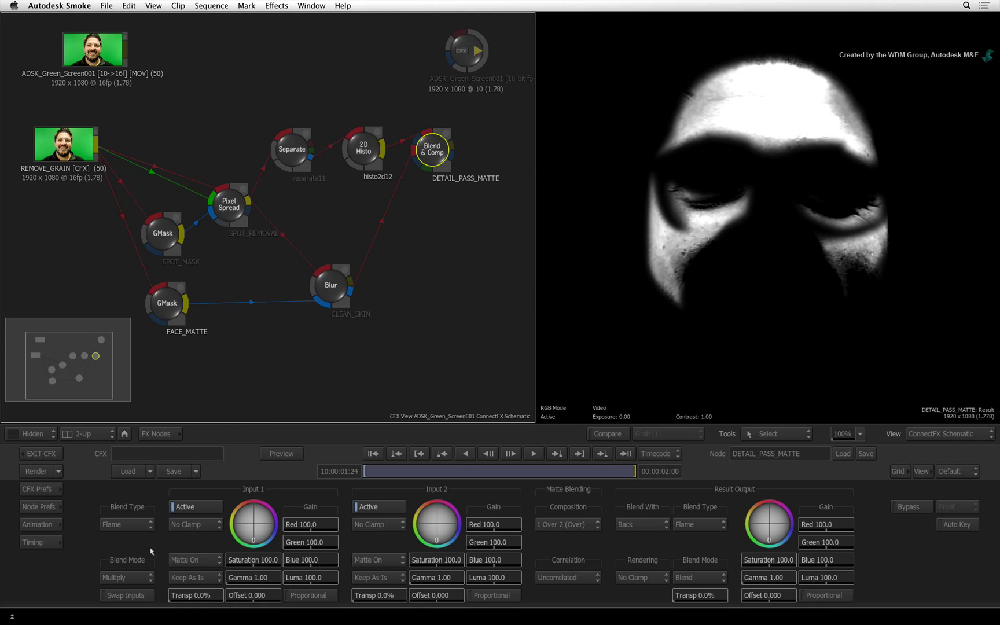
mouse_move(470, 230)
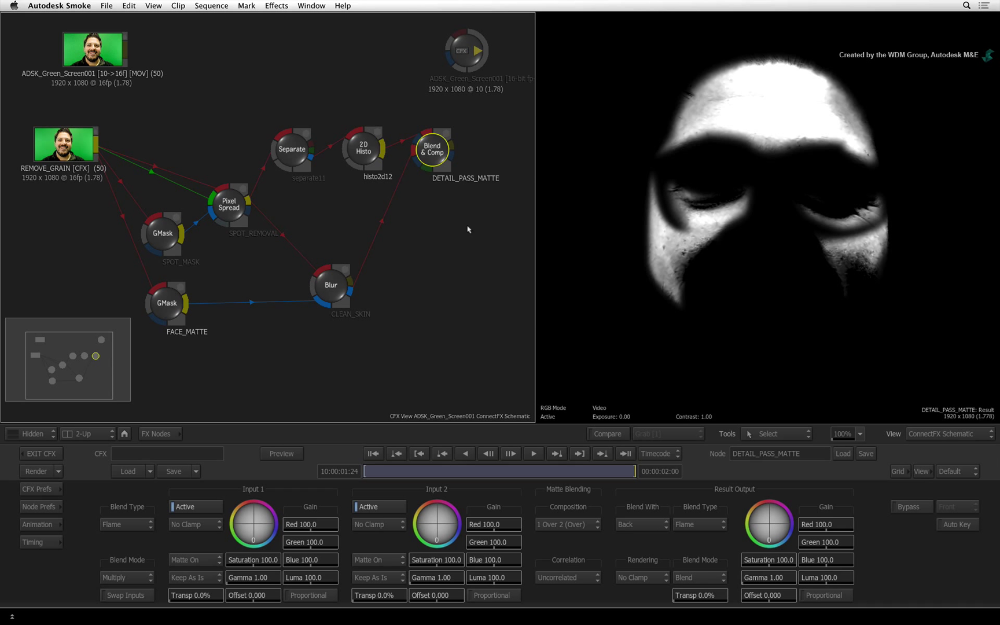
mouse_move(473, 234)
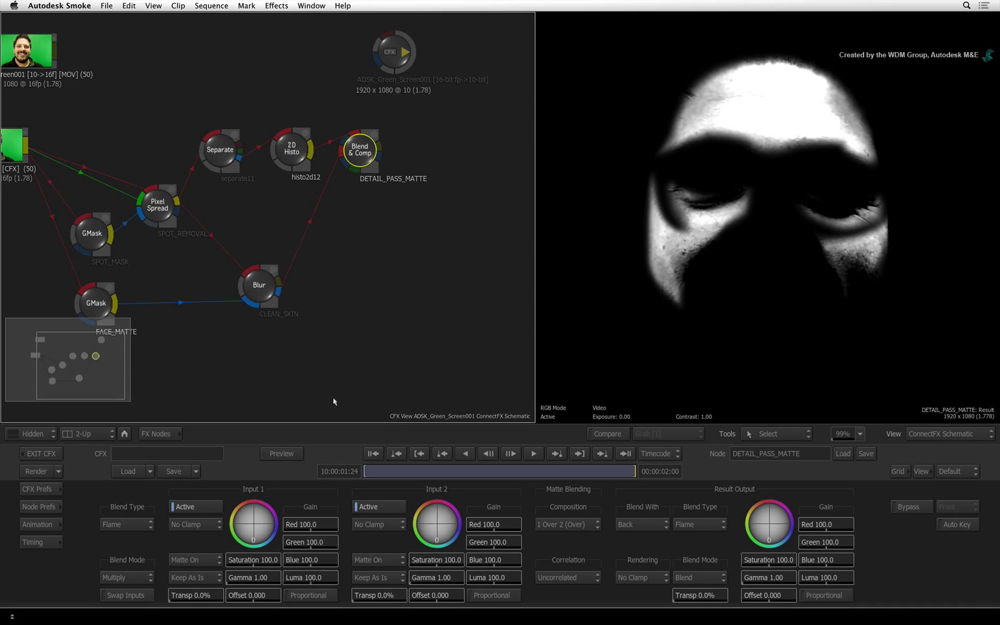
Step: Add another Blend & Comp node and name it BLEND_PASSES
left_click(157, 434)
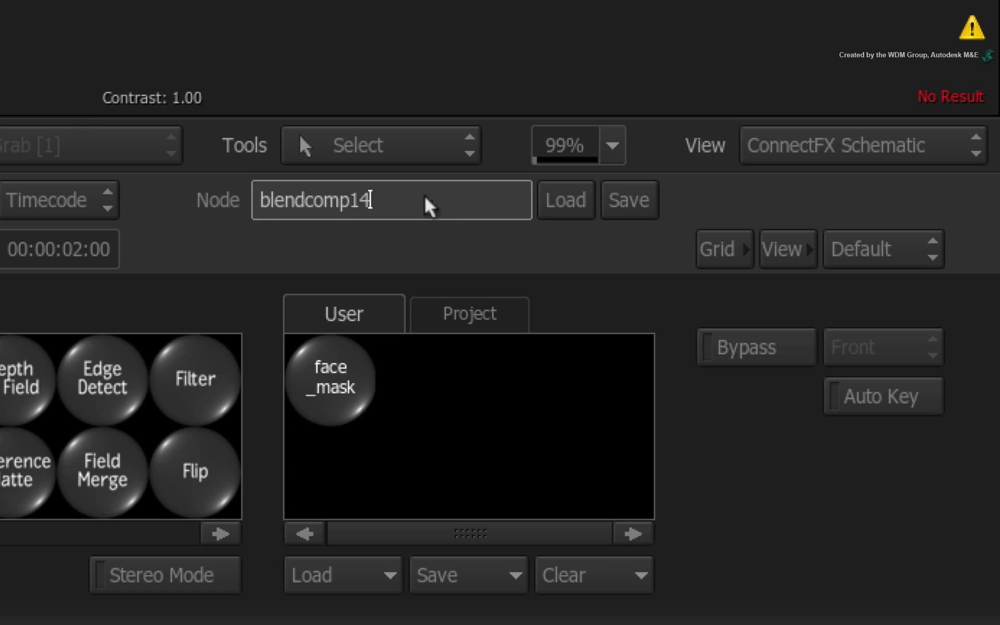
type("B")
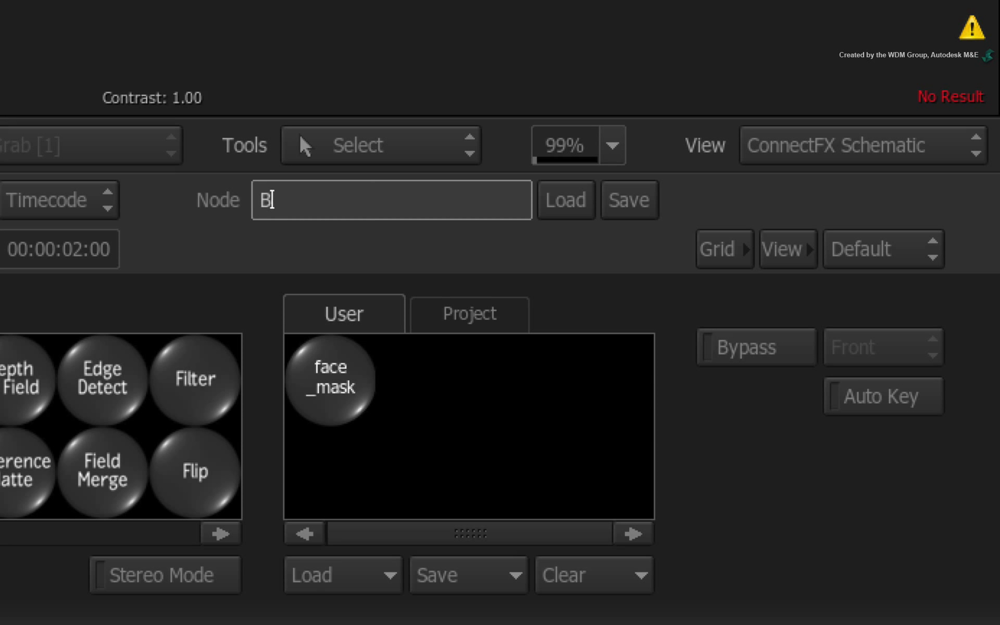
type("BLEND_PASSES")
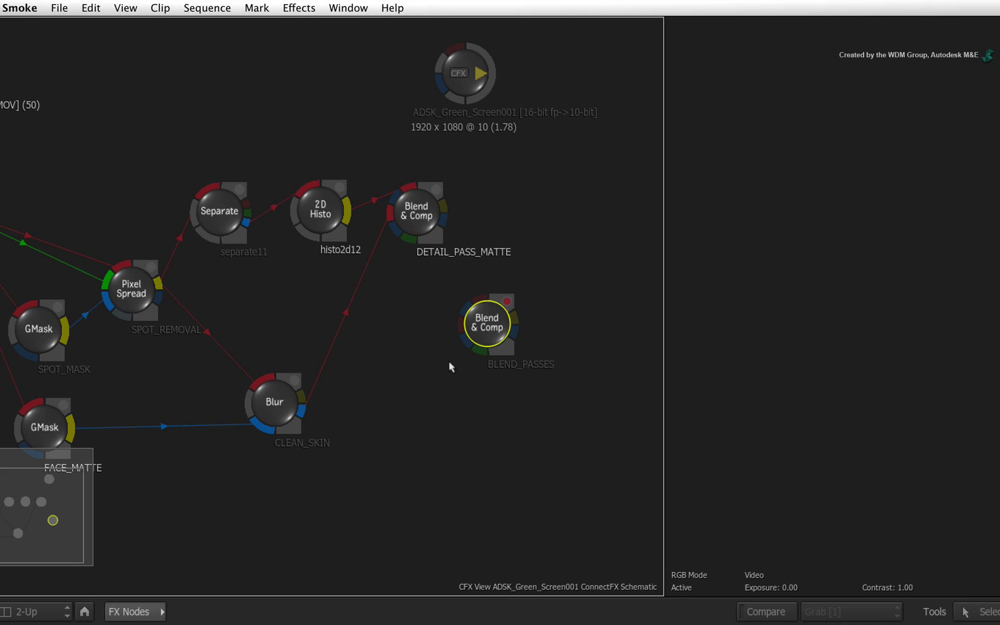
mouse_move(152, 283)
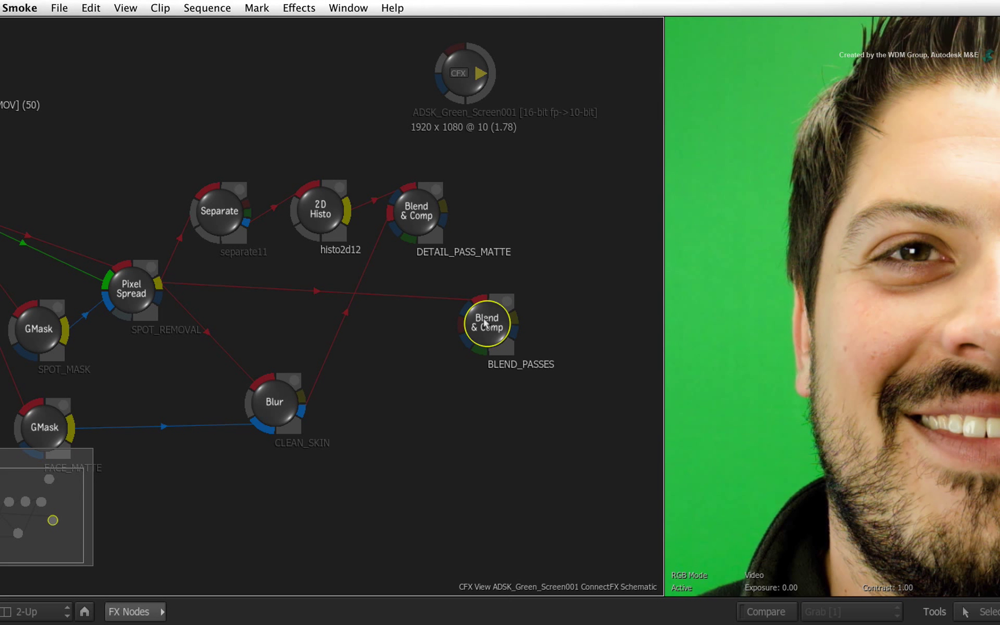
mouse_move(651, 240)
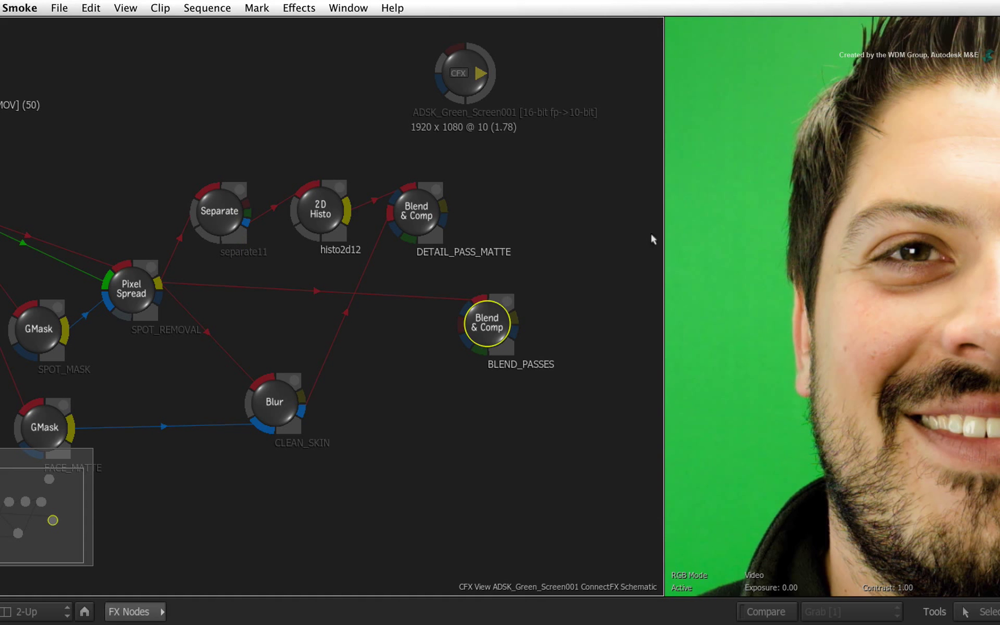
mouse_move(443, 200)
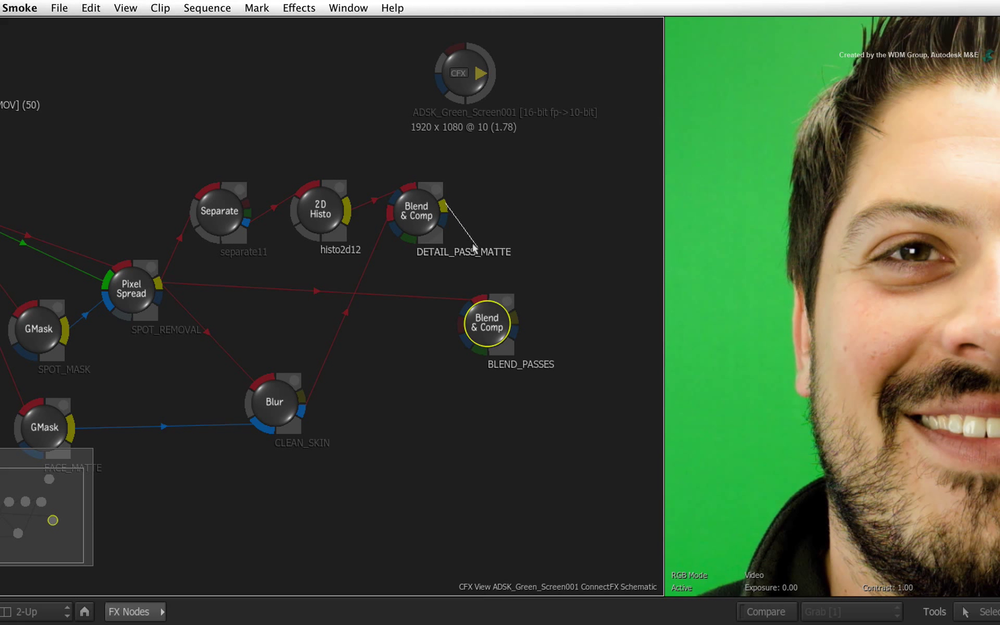
Step: Wire DETAIL_PASS_MATTE as the matte and the CLEAN_SKIN blur as the back of BLEND_PASSES
left_click_drag(430, 204, 469, 313)
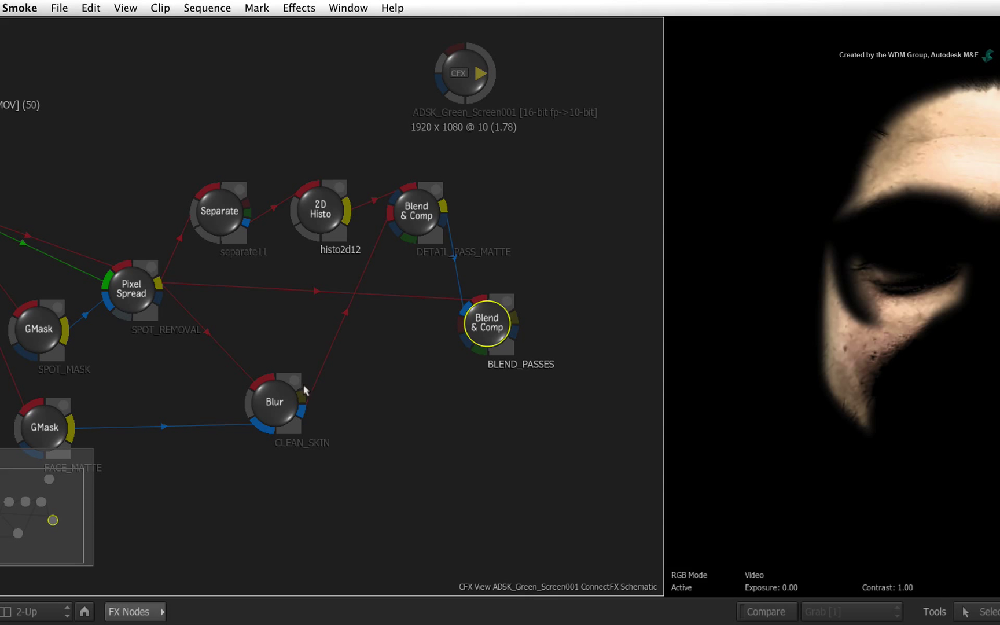
left_click_drag(307, 403, 399, 330)
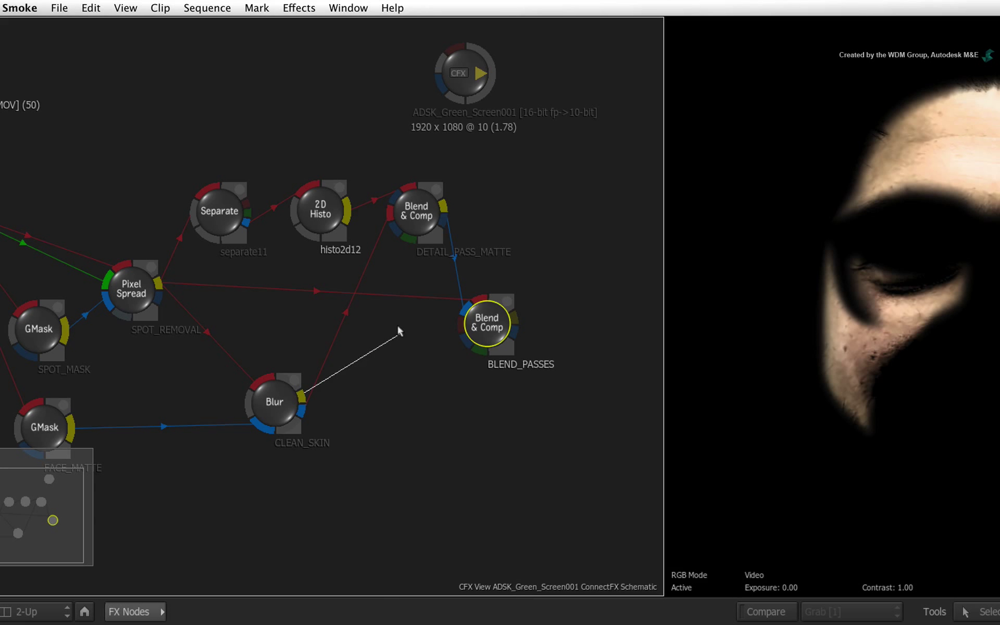
mouse_move(457, 336)
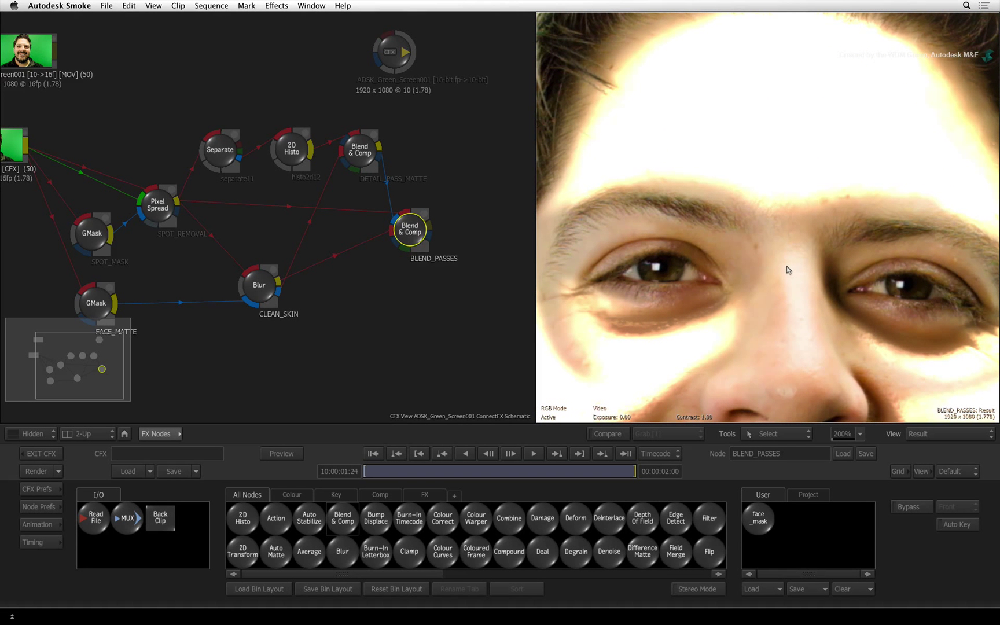
mouse_move(786, 271)
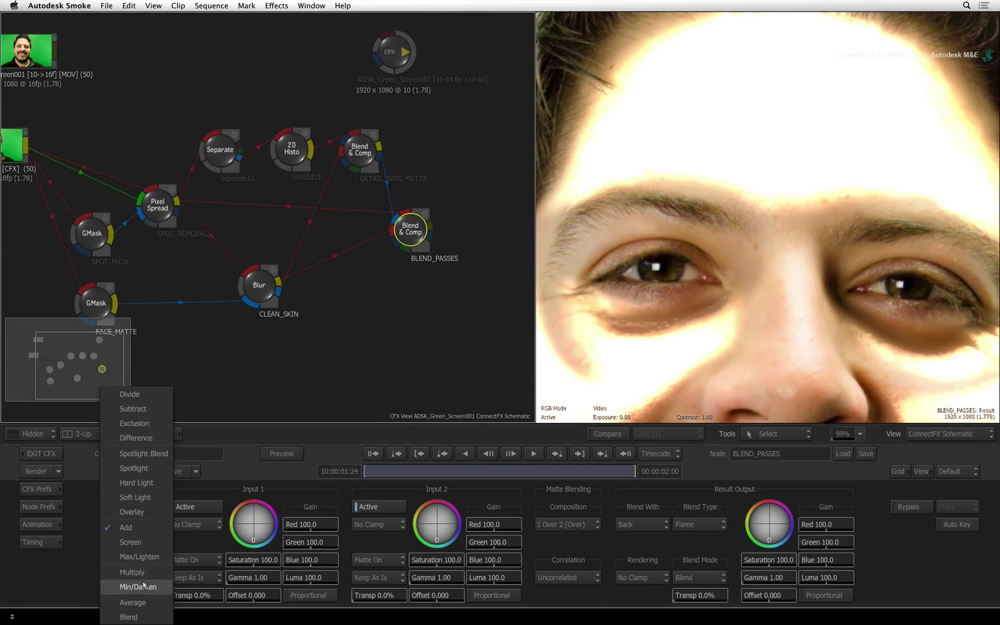
Step: Set BLEND_PASSES' Input 1 blend mode to Min/Darken
left_click(132, 587)
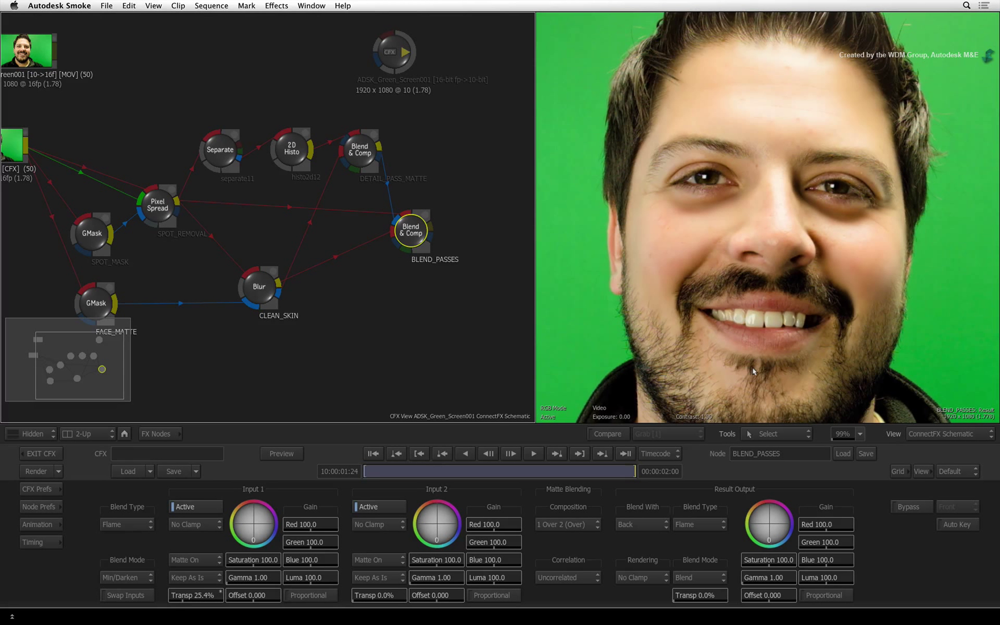
mouse_move(763, 475)
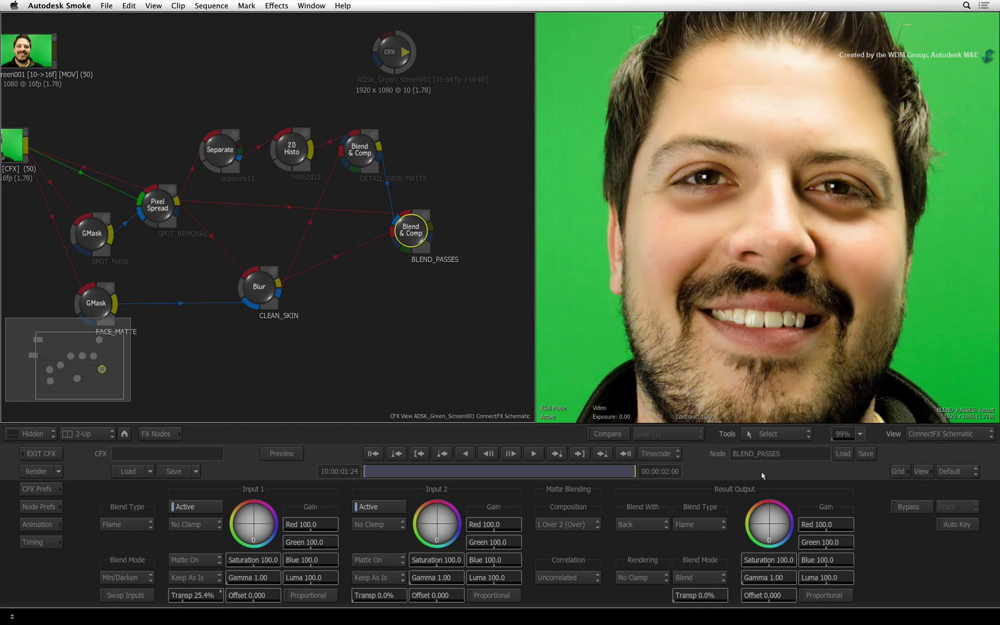